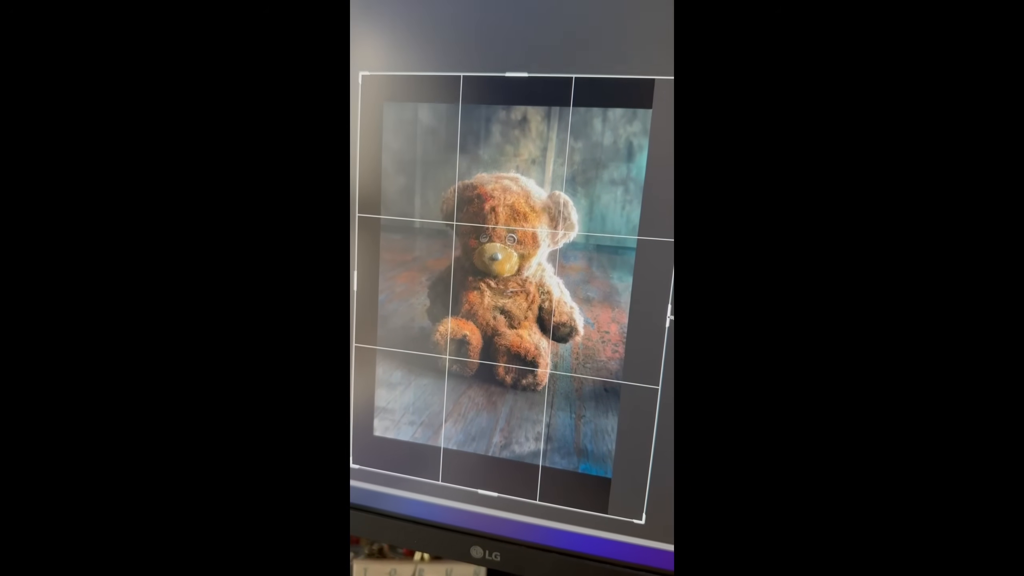
Step: Fill the empty canvas border around the teddy bear with Generative Fill, no prompt
right_click(496, 261)
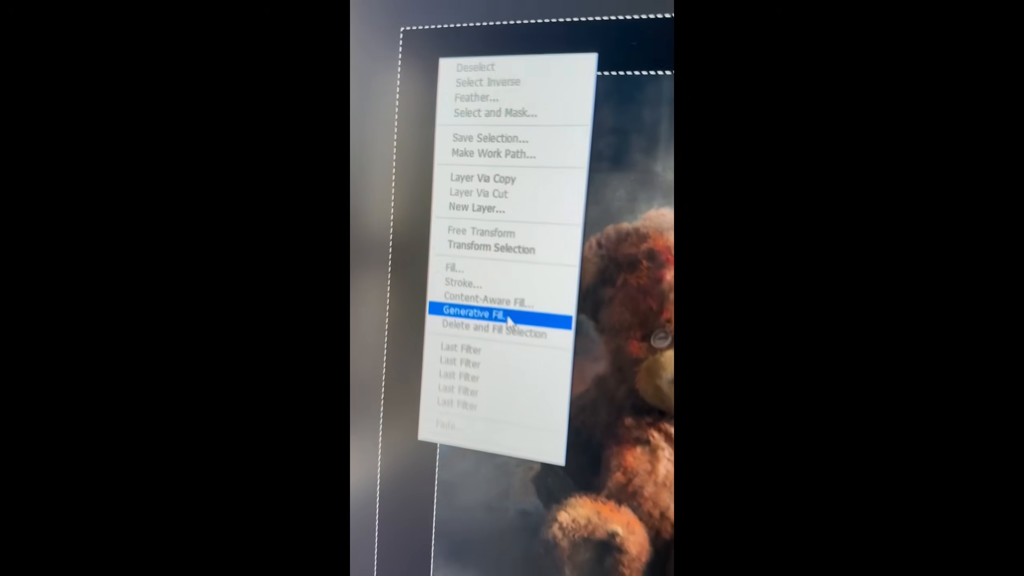
left_click(502, 311)
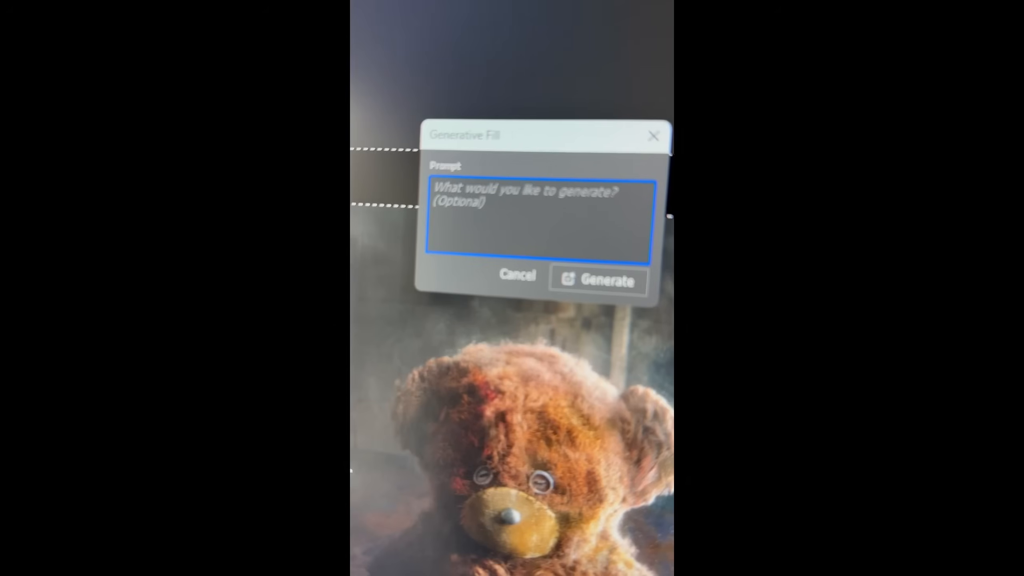
left_click(596, 280)
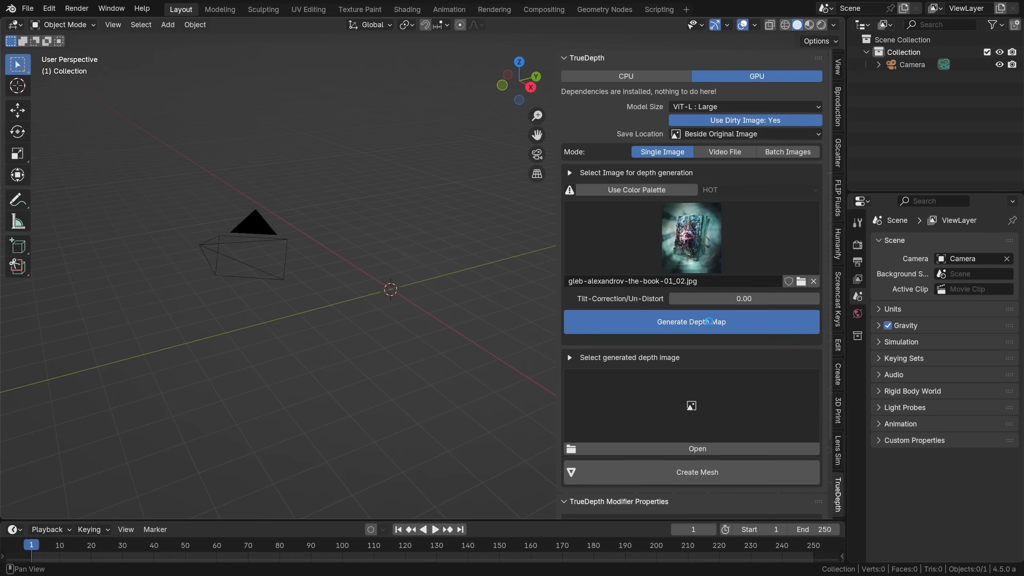
Step: Generate the book image's depth map and build an ImagePlane mesh from it
left_click(691, 321)
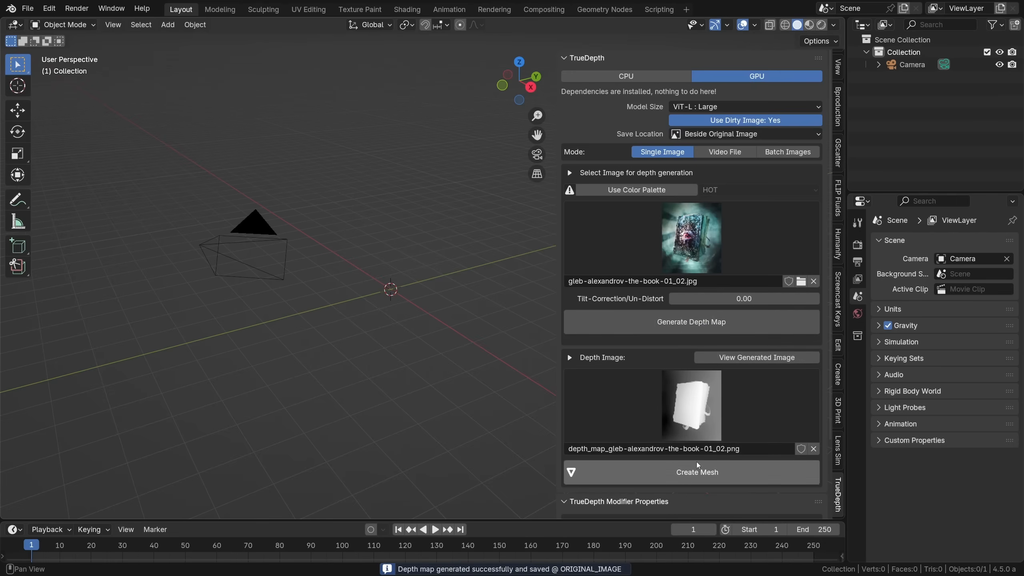
left_click(696, 471)
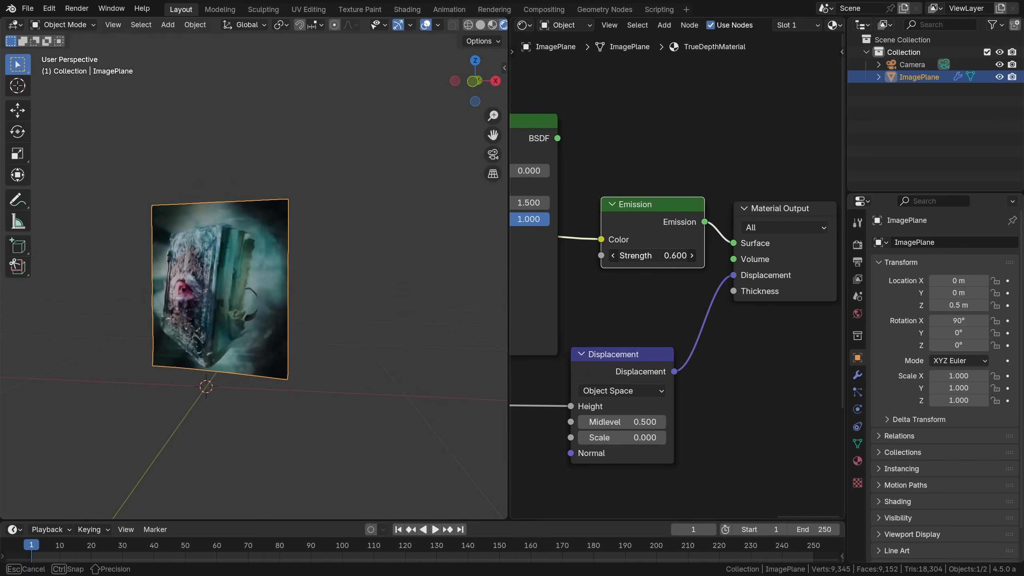
Step: Raise Emission Strength to 1.0 and choose a different Color Management view transform
left_click(651, 254)
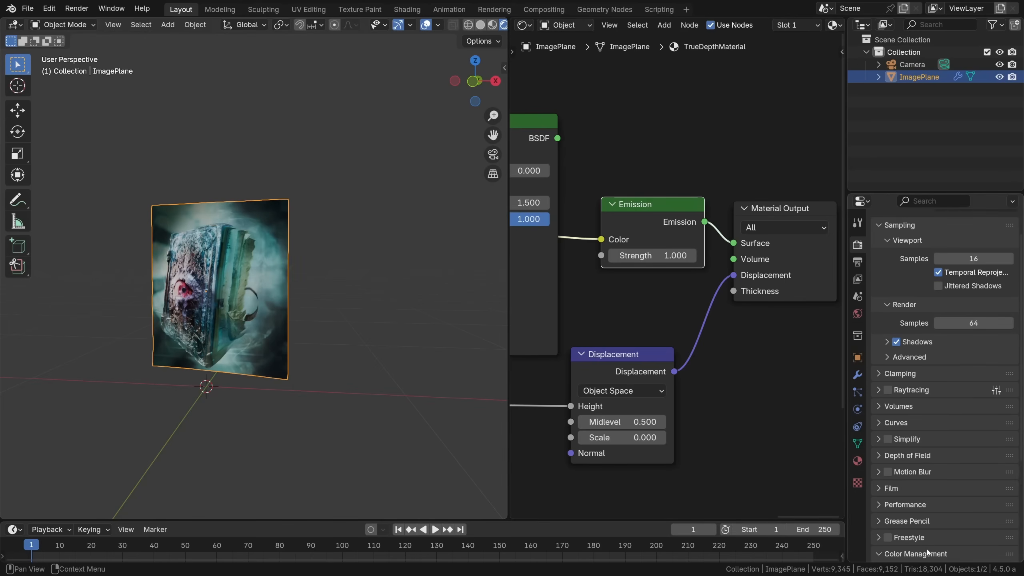
left_click(971, 444)
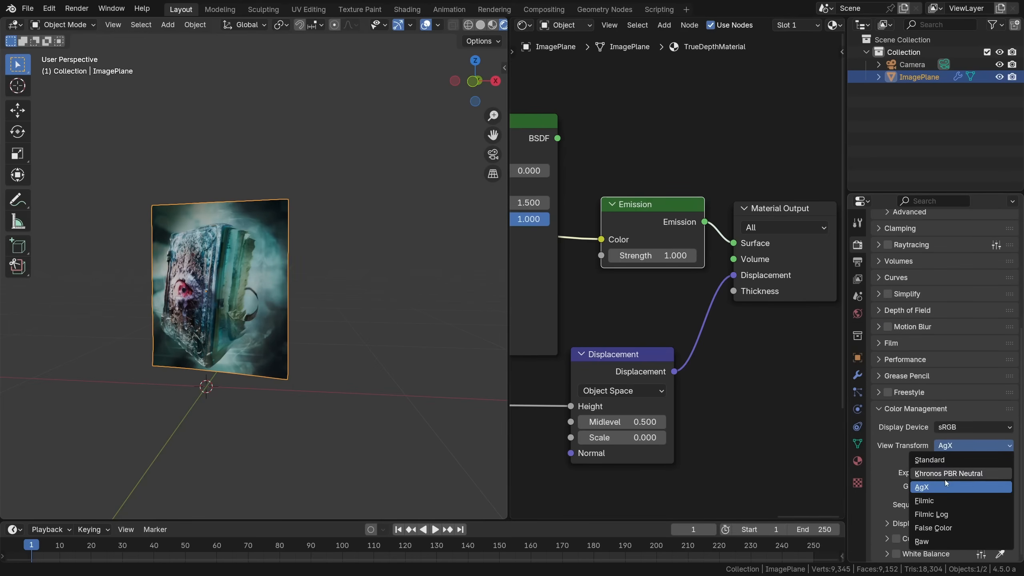
left_click(928, 459)
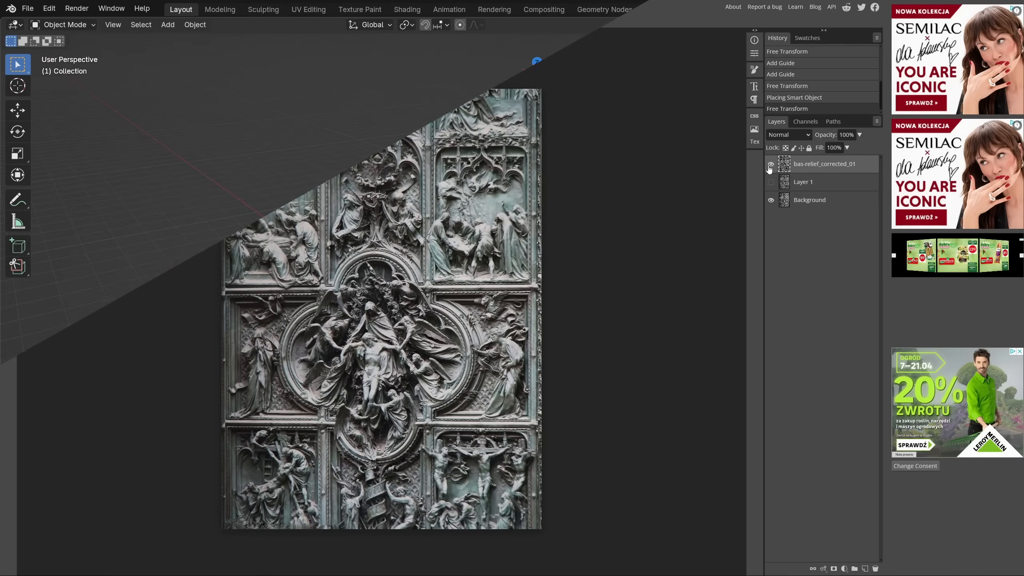
Step: Toggle the bas-relief_corrected_01 layer's visibility to compare it with the original photo
left_click(700, 321)
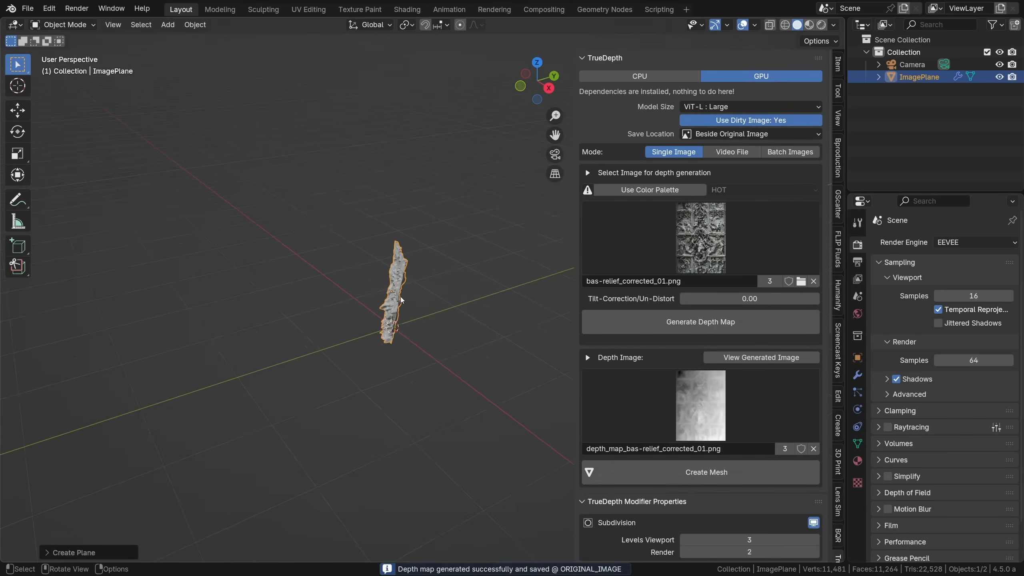
Step: From front view, regenerate the depth map with Tilt-Correction 1.00 and raise viewport subdivision
key("KP_3")
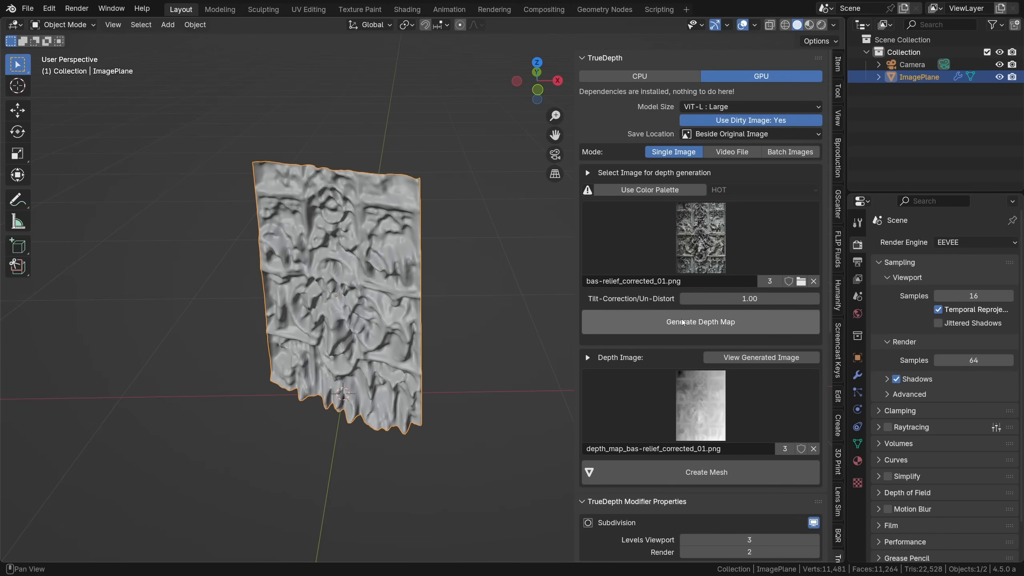
left_click(700, 322)
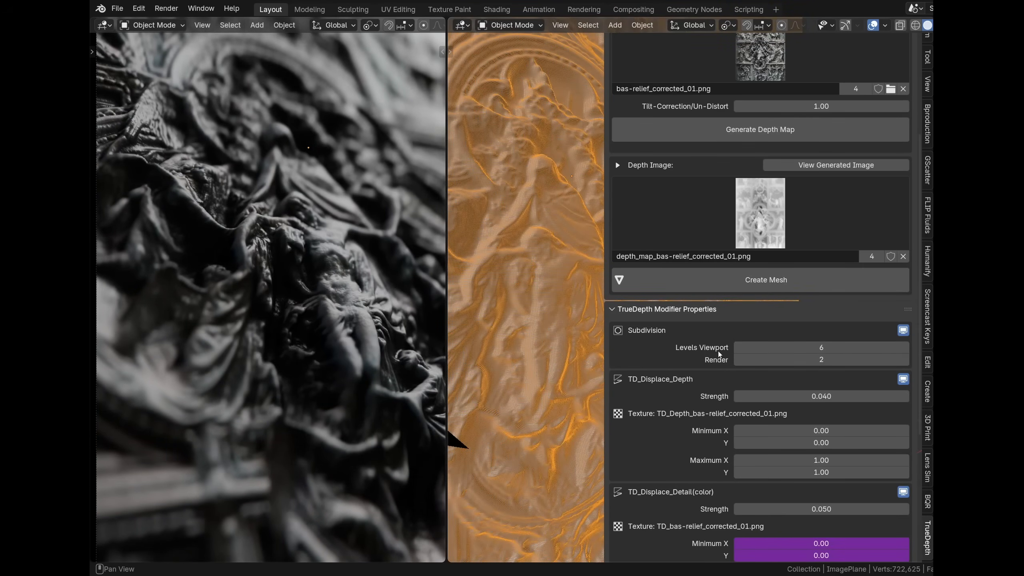
left_click(905, 359)
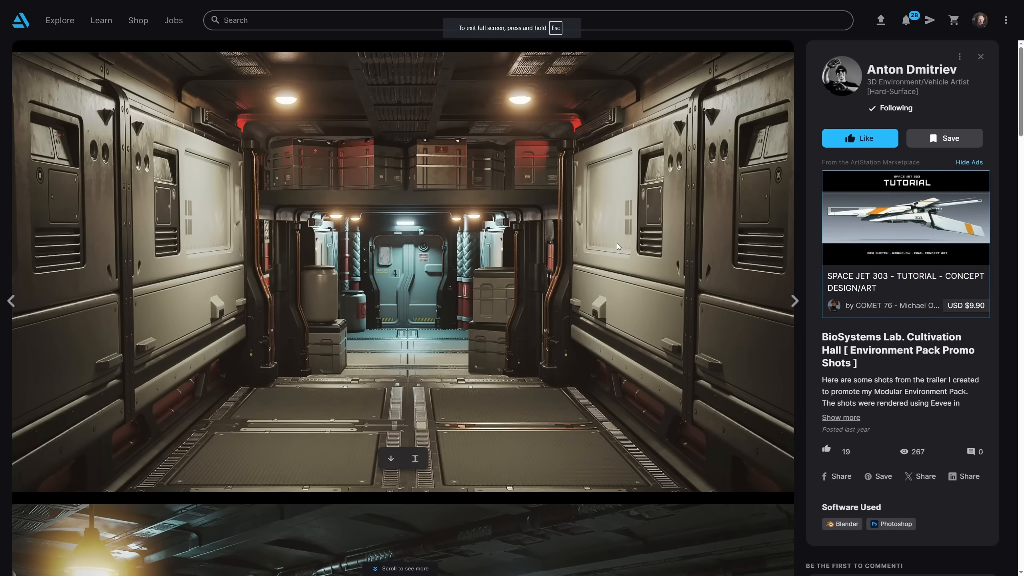
mouse_move(494, 254)
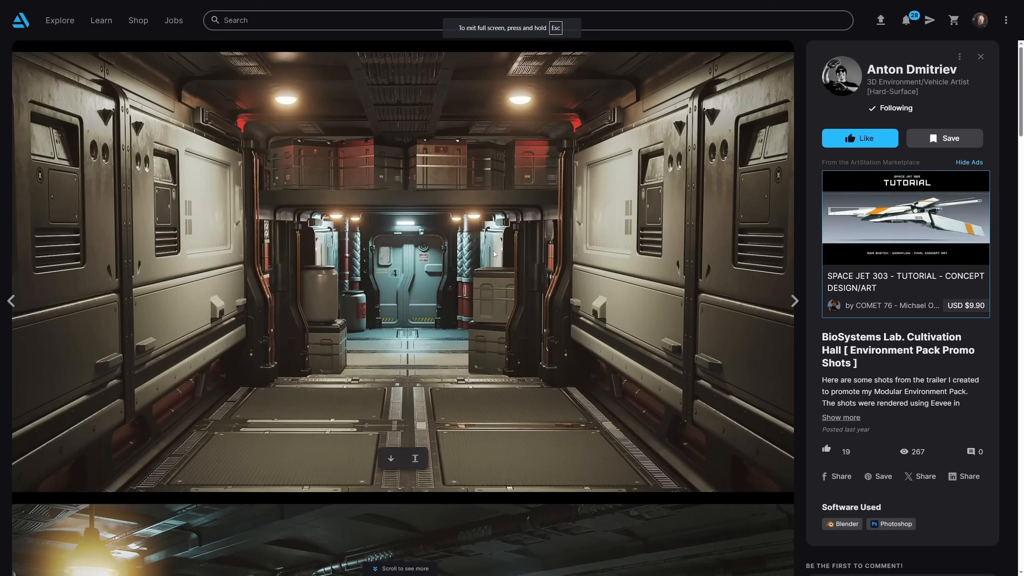
Step: Save the ArtStation sci-fi corridor image to disk via Save image as
right_click(423, 268)
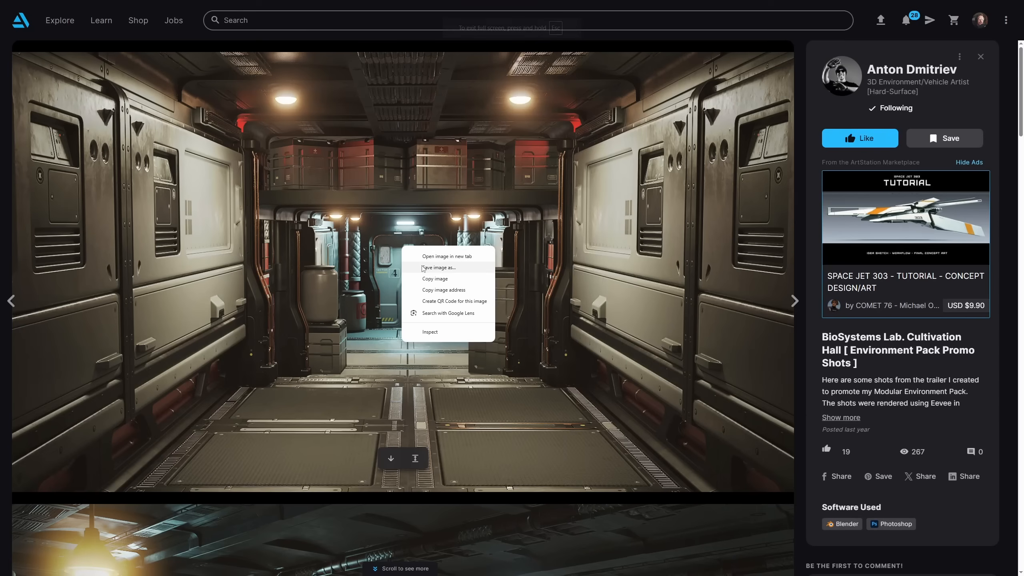
left_click(438, 267)
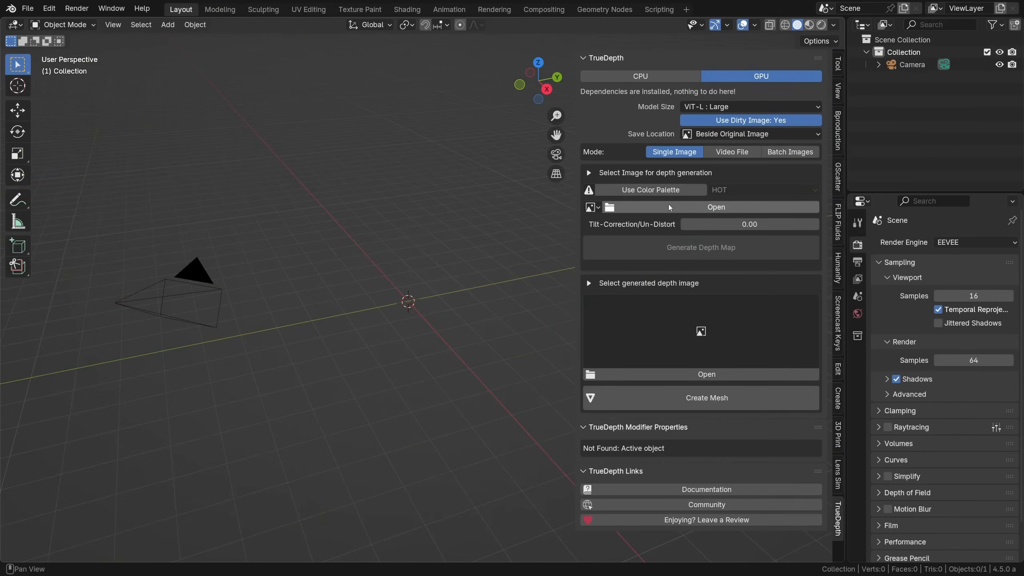
Step: Load the saved corridor photo, generate its depth map and create the displaced mesh
left_click(715, 207)
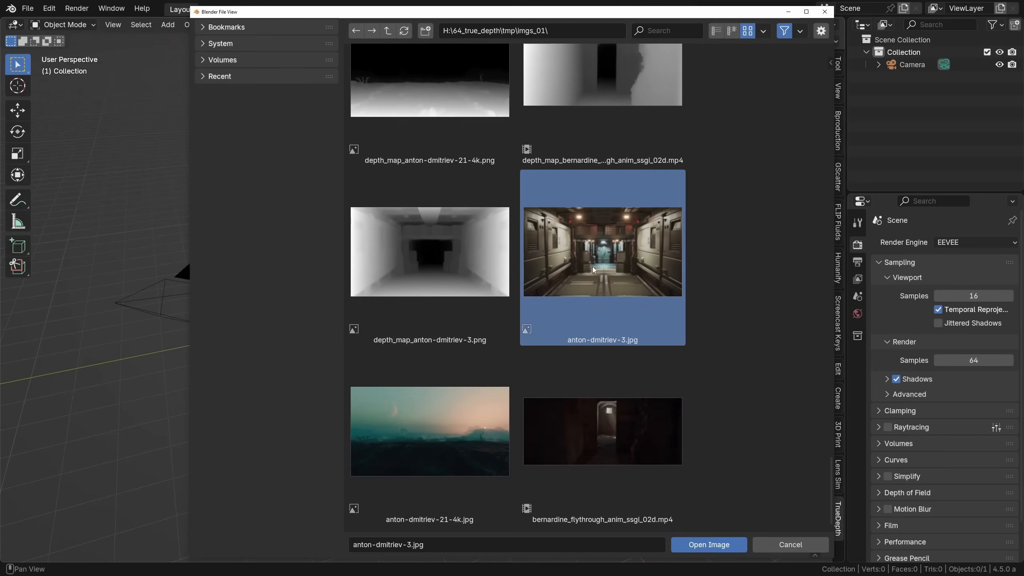
left_click(708, 544)
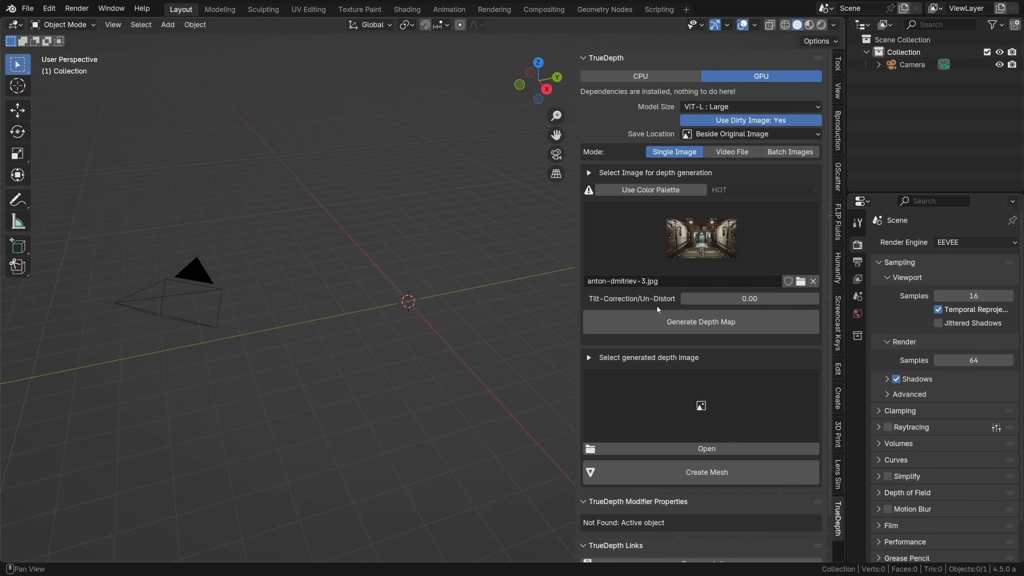
left_click(700, 322)
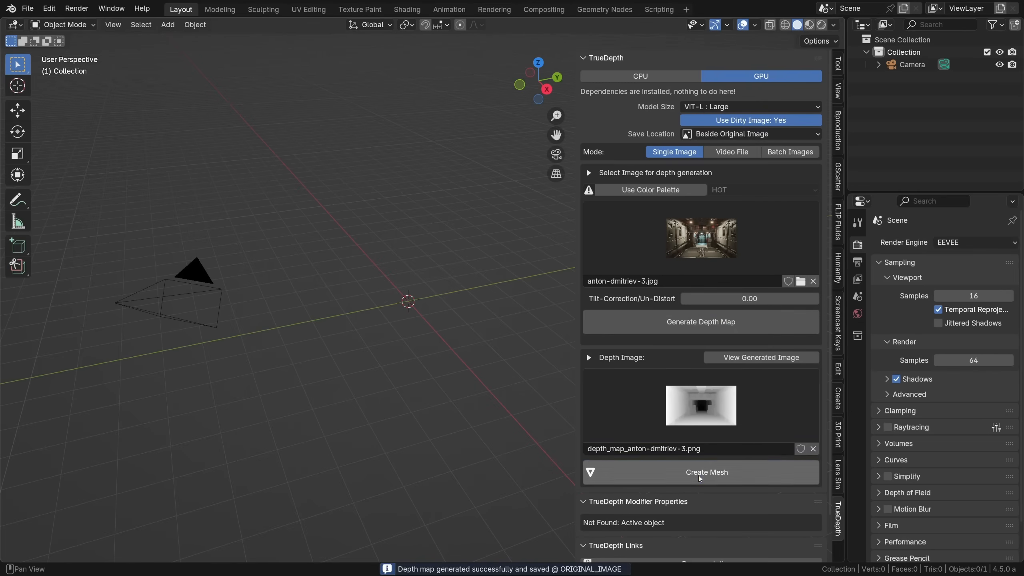
left_click(706, 472)
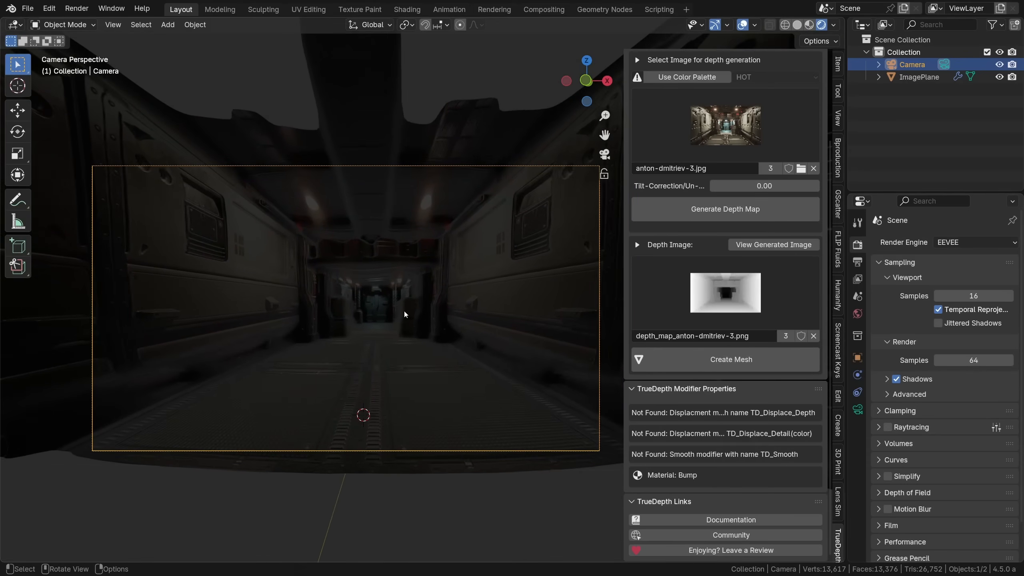
Step: Add a point light to the corridor scene and give it an orange-red colour
left_click(857, 313)
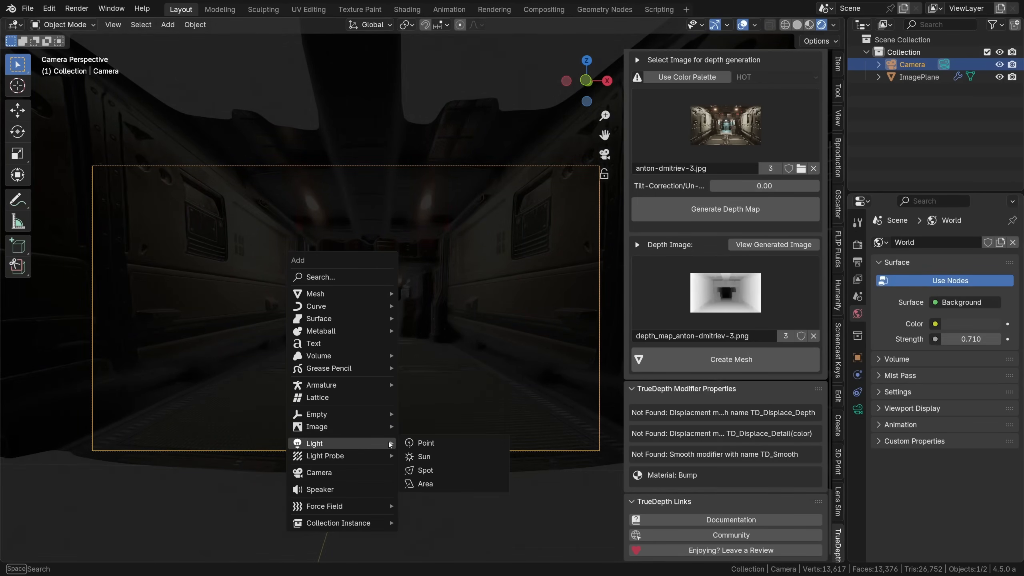
left_click(425, 442)
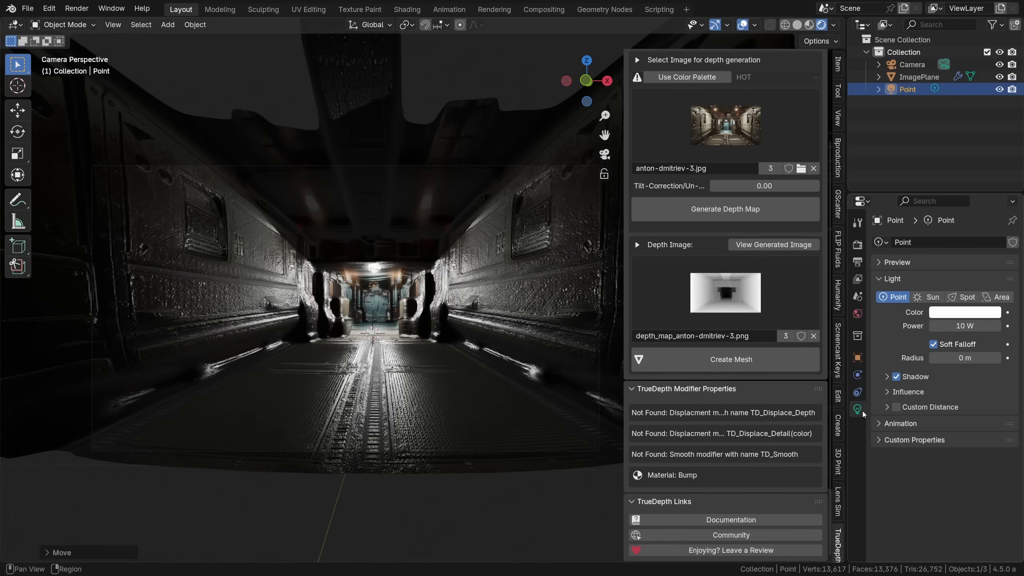
left_click(965, 311)
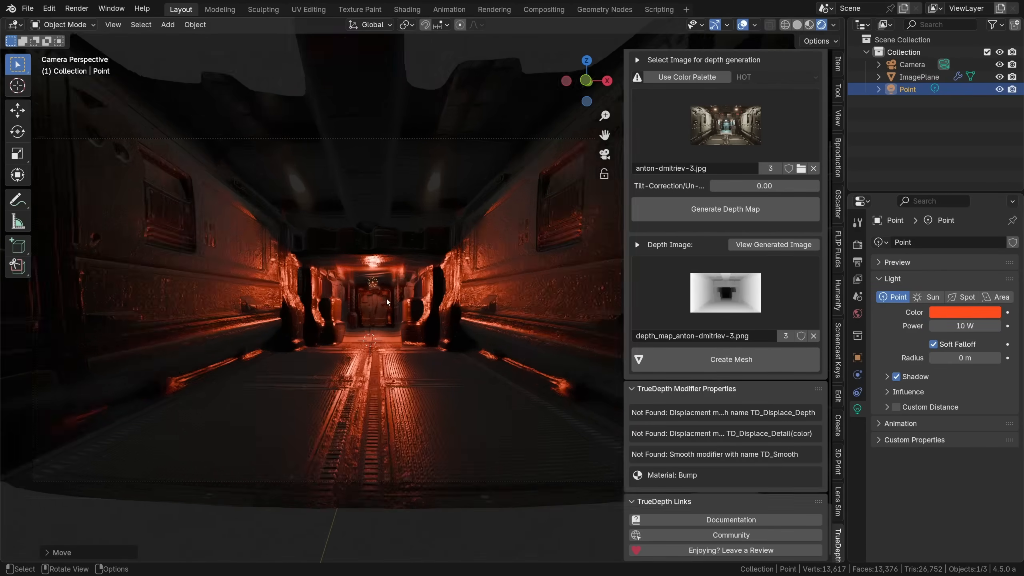
left_click(921, 77)
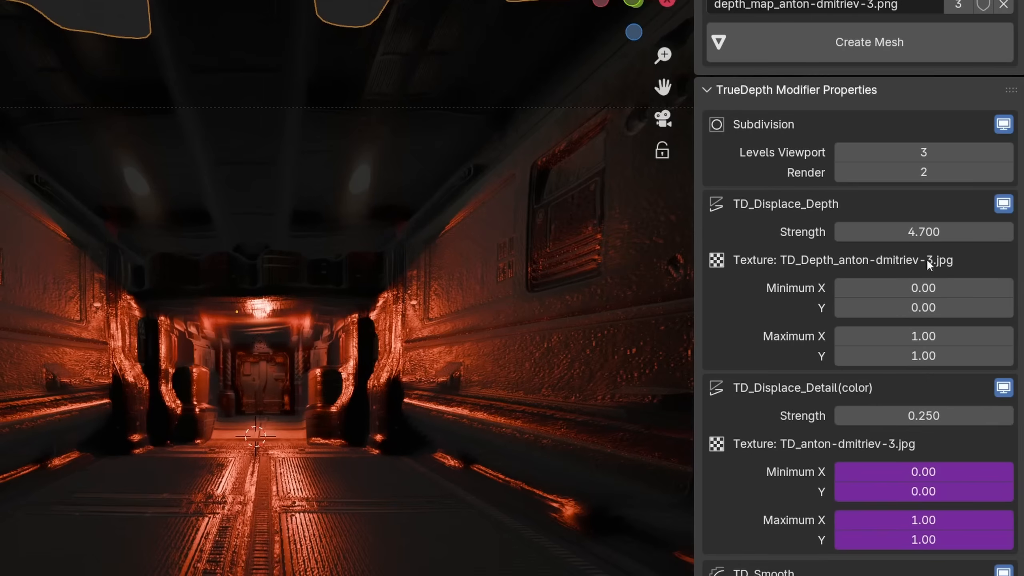
Step: Raise the mesh subdivision levels to 5 and keep detail displacement strength at 0.250
left_click(1008, 173)
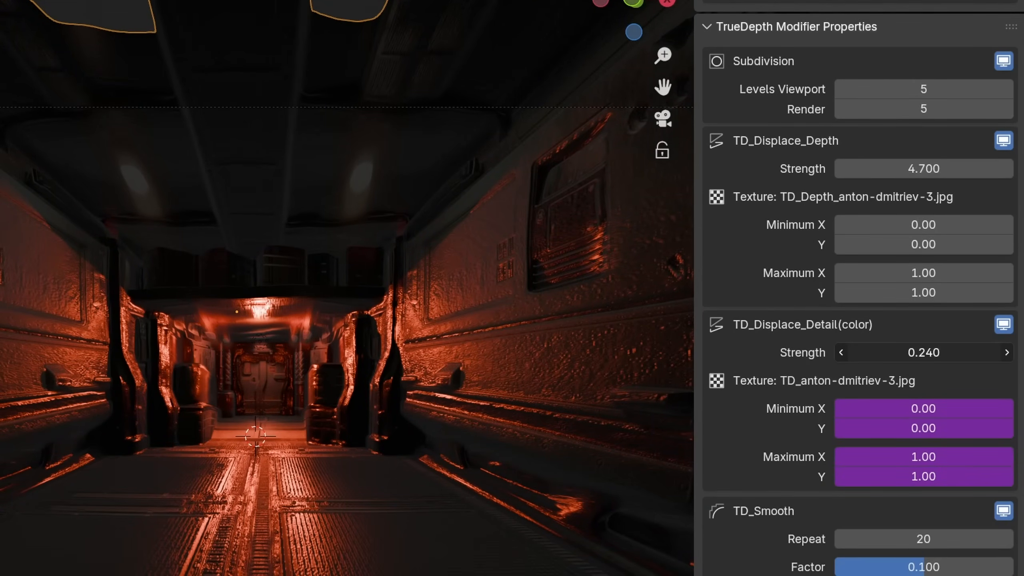
left_click(1007, 351)
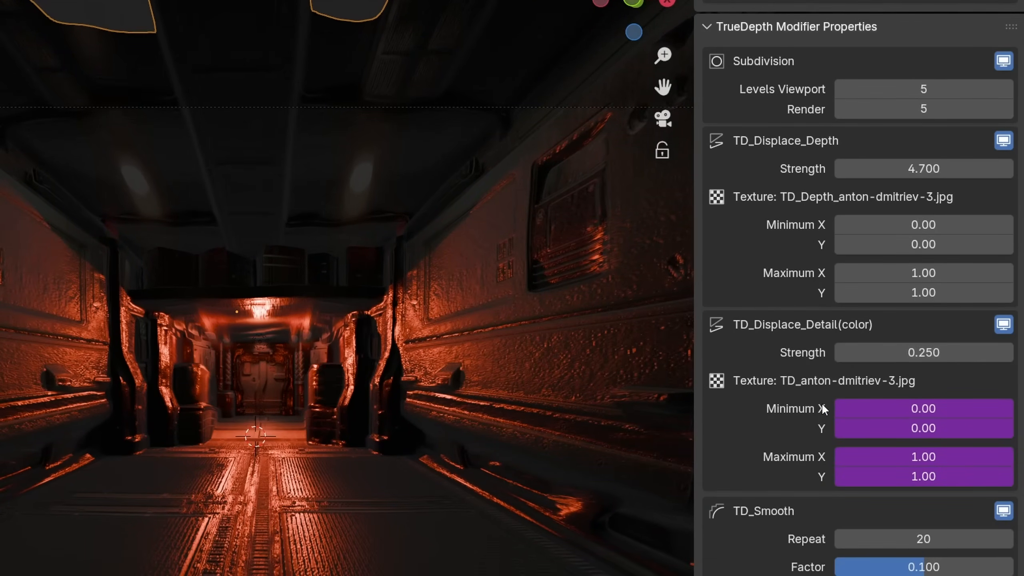
scroll("down", 3)
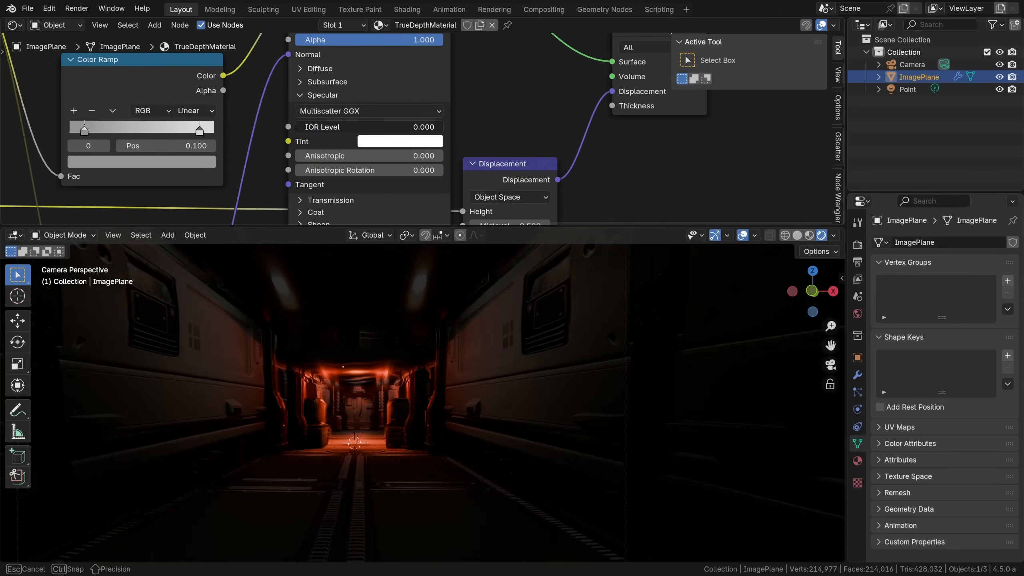
Step: Give the duplicated second point light a light-blue colour and adjust its power
left_click(907, 89)
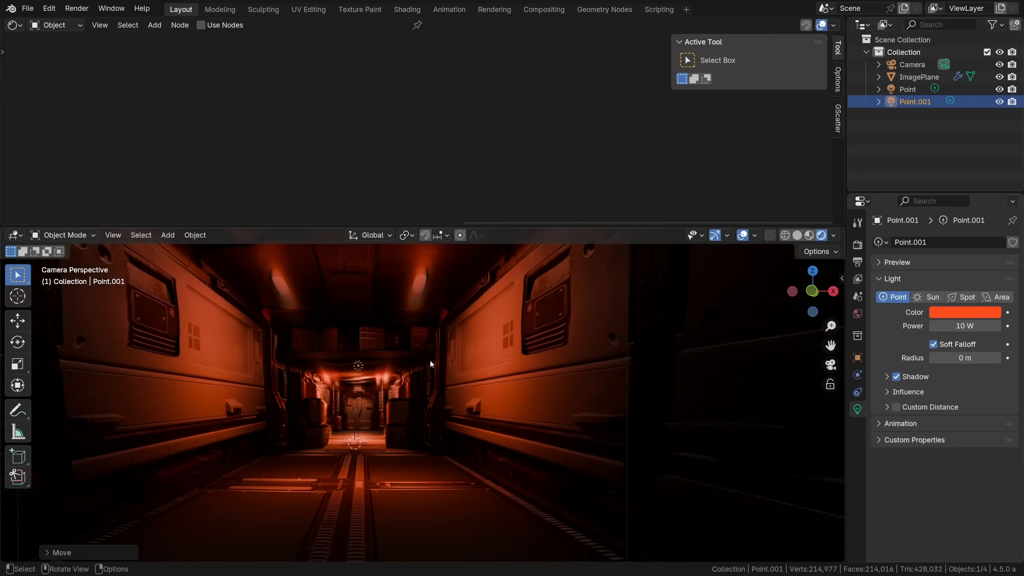
left_click(964, 311)
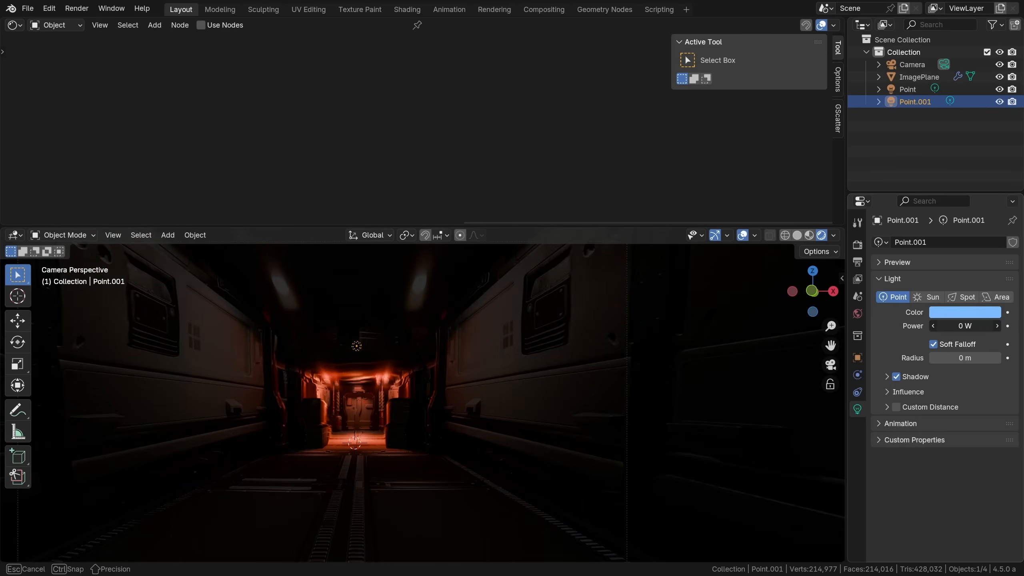
left_click(919, 77)
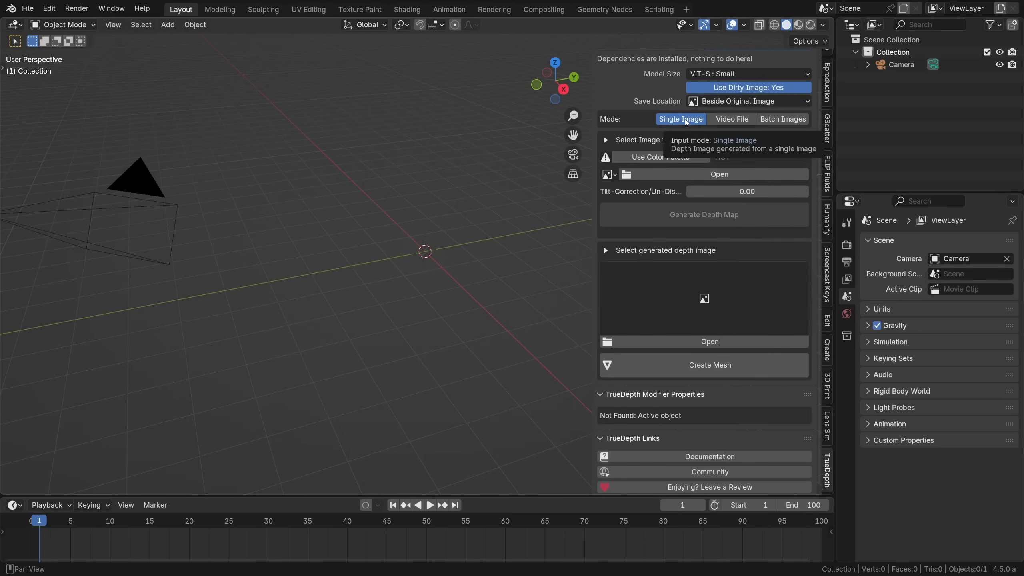
Step: Switch TrueDepth to Video File mode and generate a depth video from fire_01_2.mp4
left_click(731, 133)
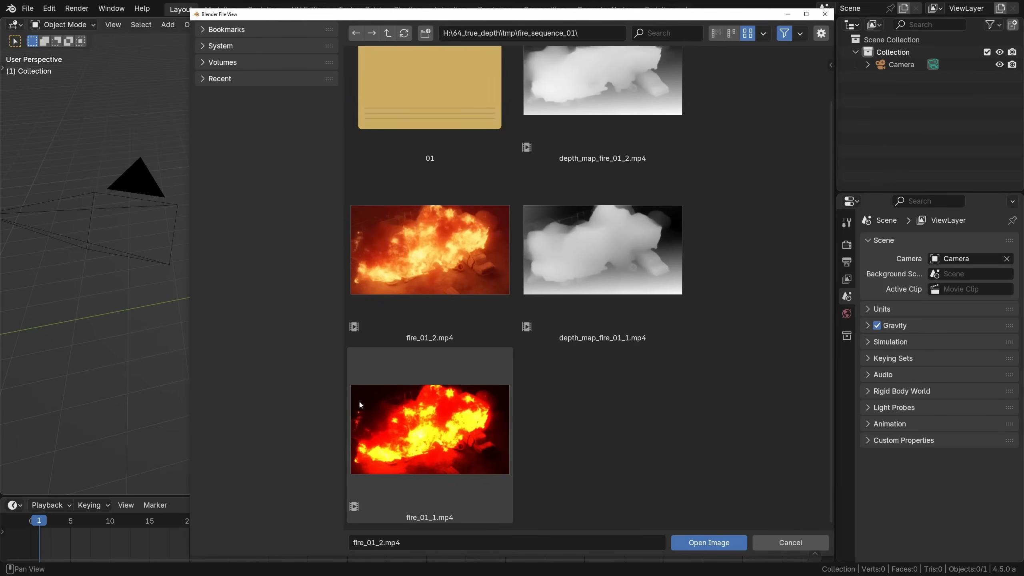
left_click(707, 542)
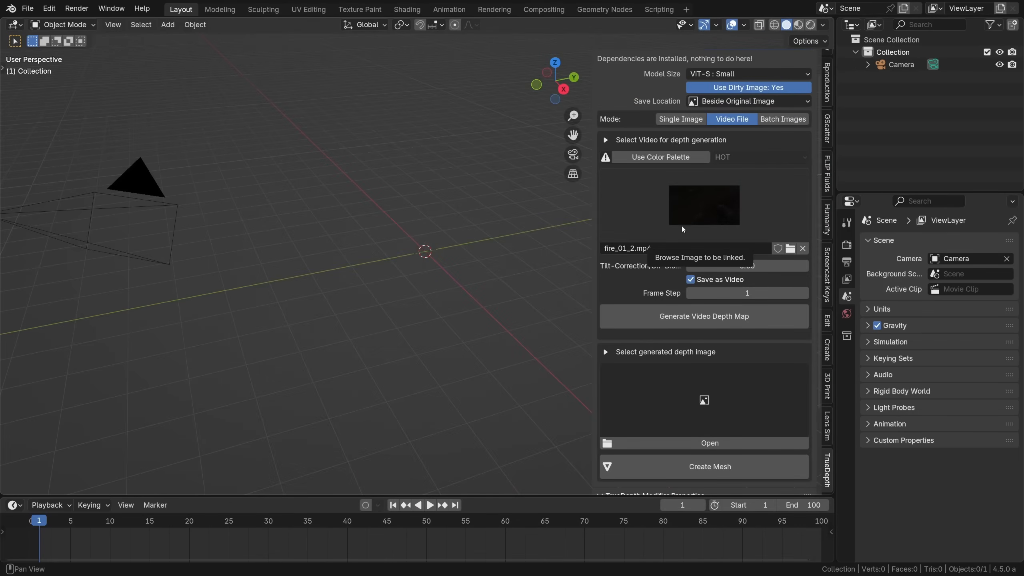
mouse_move(703, 316)
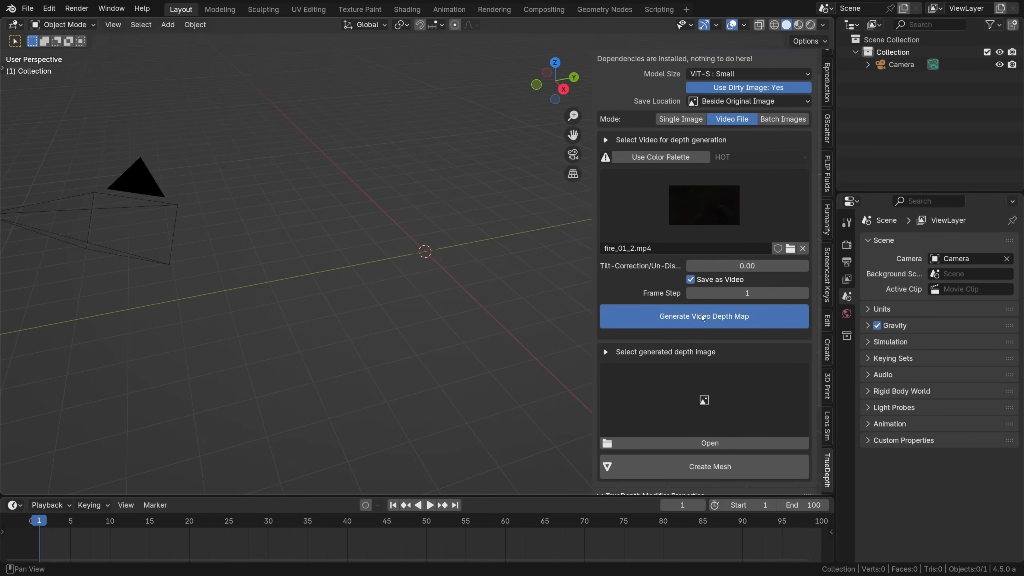
left_click(703, 316)
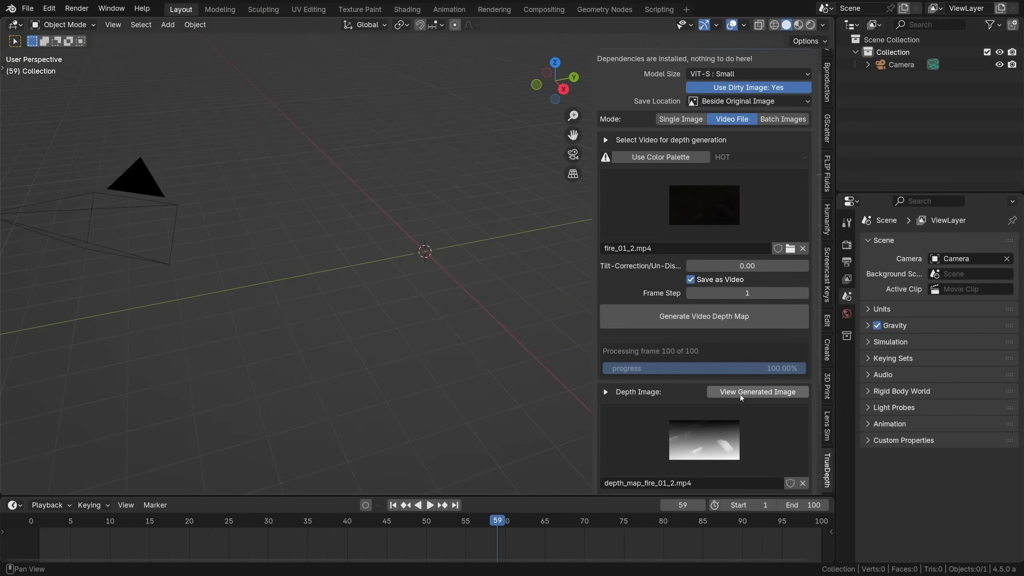
Step: View the generated fire depth video and orbit the resulting animated fire mesh
left_click(757, 391)
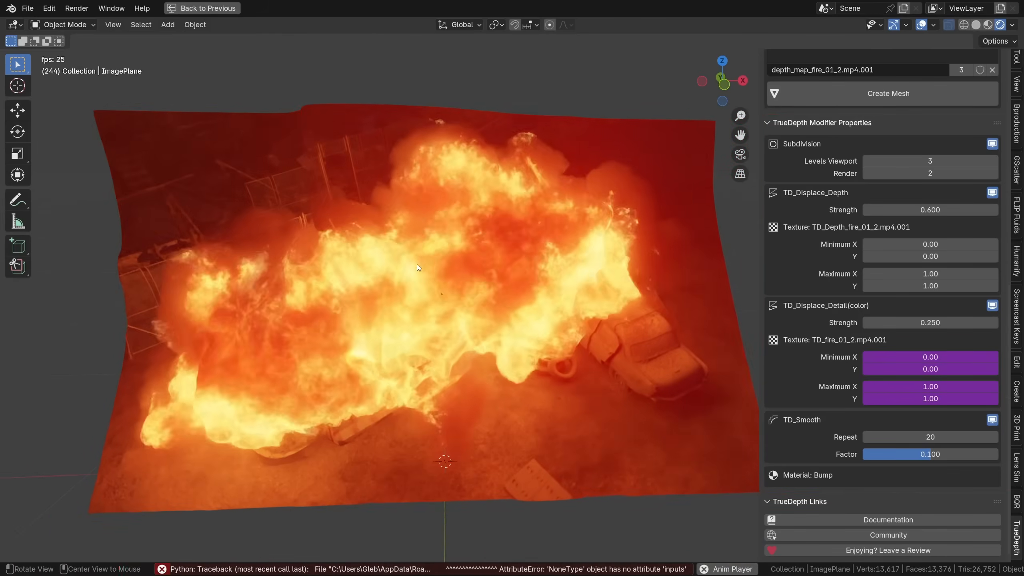
left_click_drag(418, 268, 496, 264)
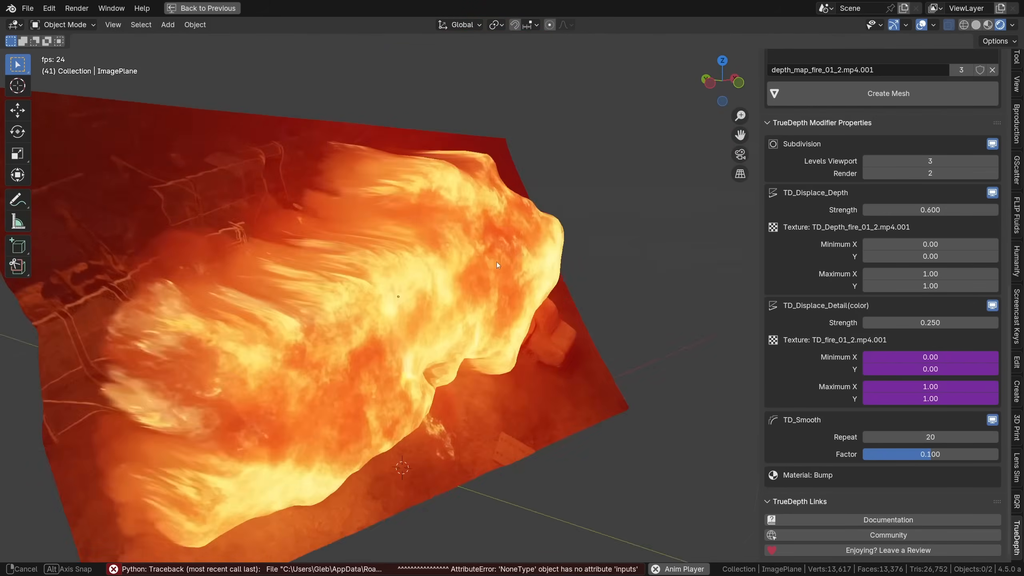